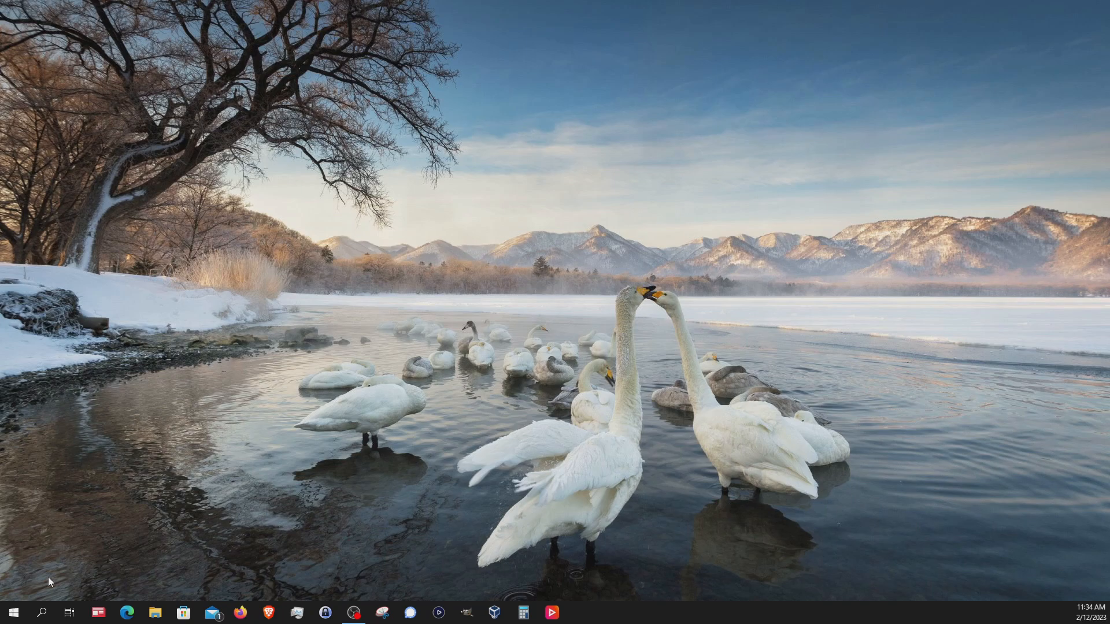
Step: Search 'settings' from Windows 10 Start and launch the Settings app
text(settings)
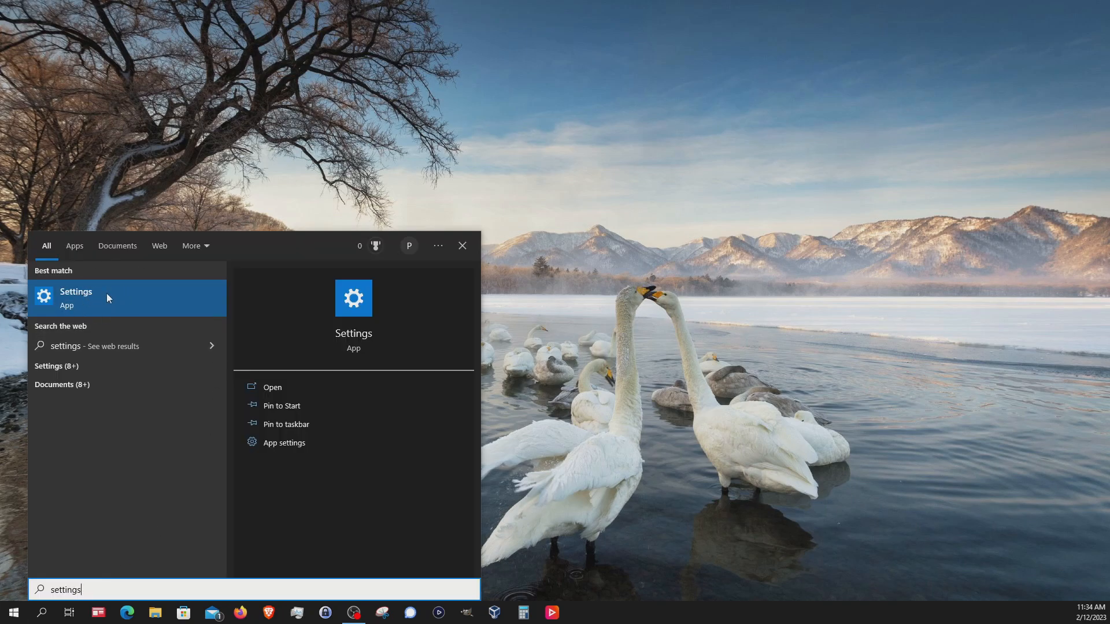
click(75, 291)
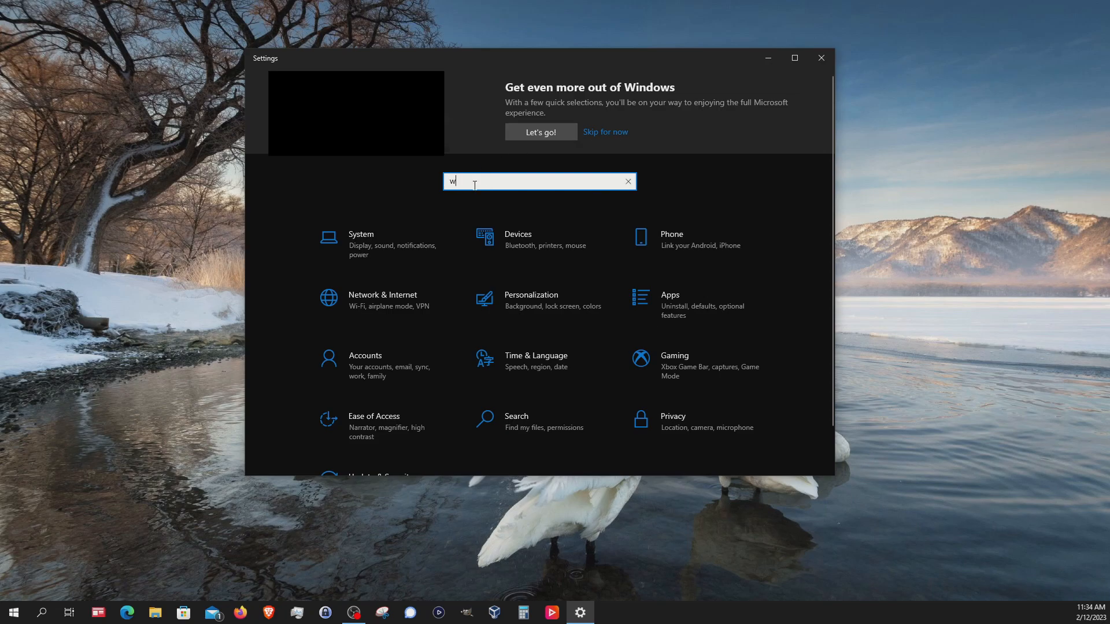
Step: Search 'wifi' in Windows 10 Settings and bring up the Wi-Fi page
text(ifi)
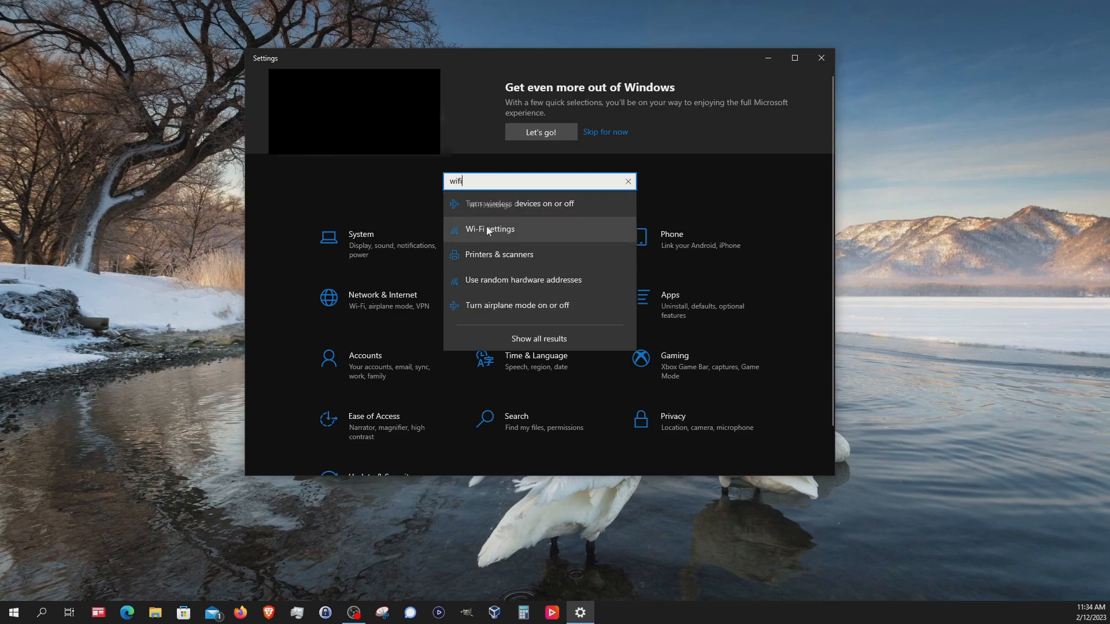
click(489, 229)
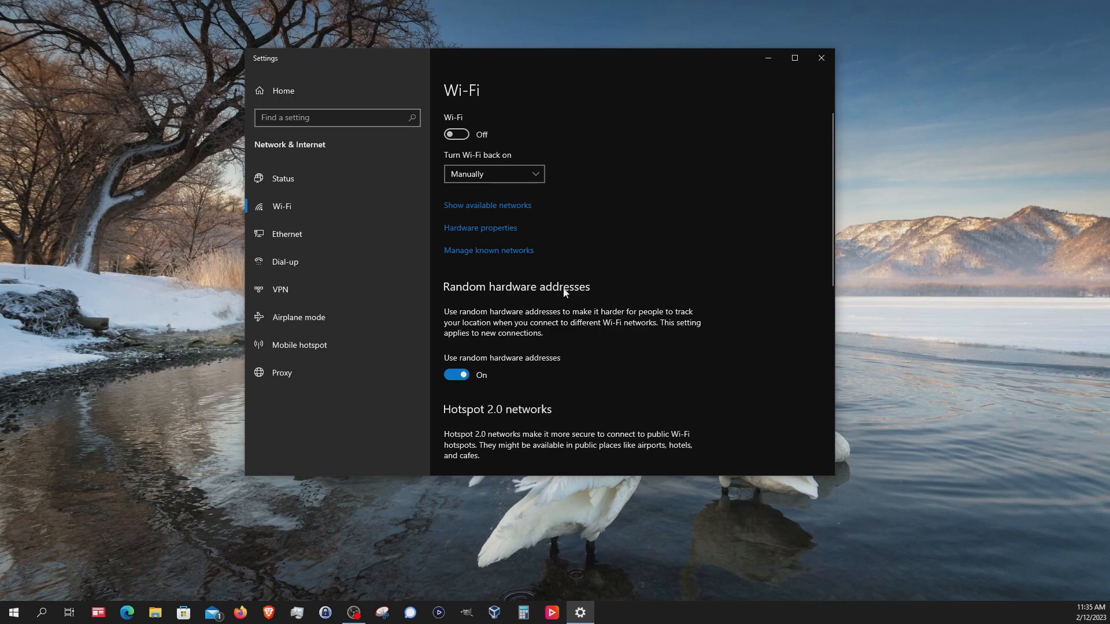
mouse_move(500, 374)
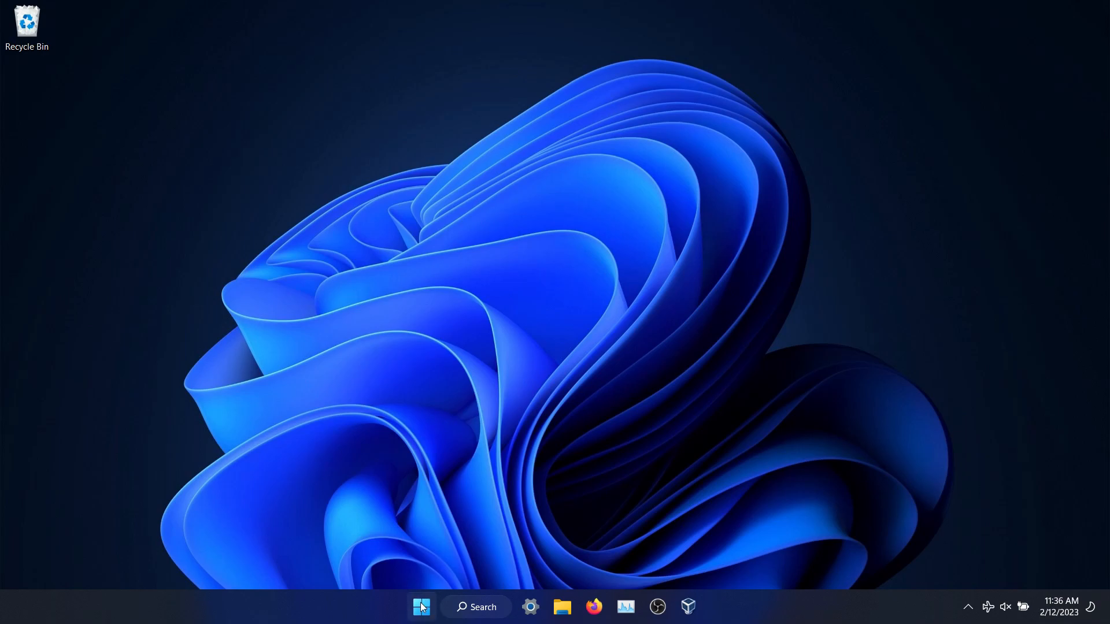
Step: Search 'settings' from Windows 11 Start and launch its Settings app
text(settings)
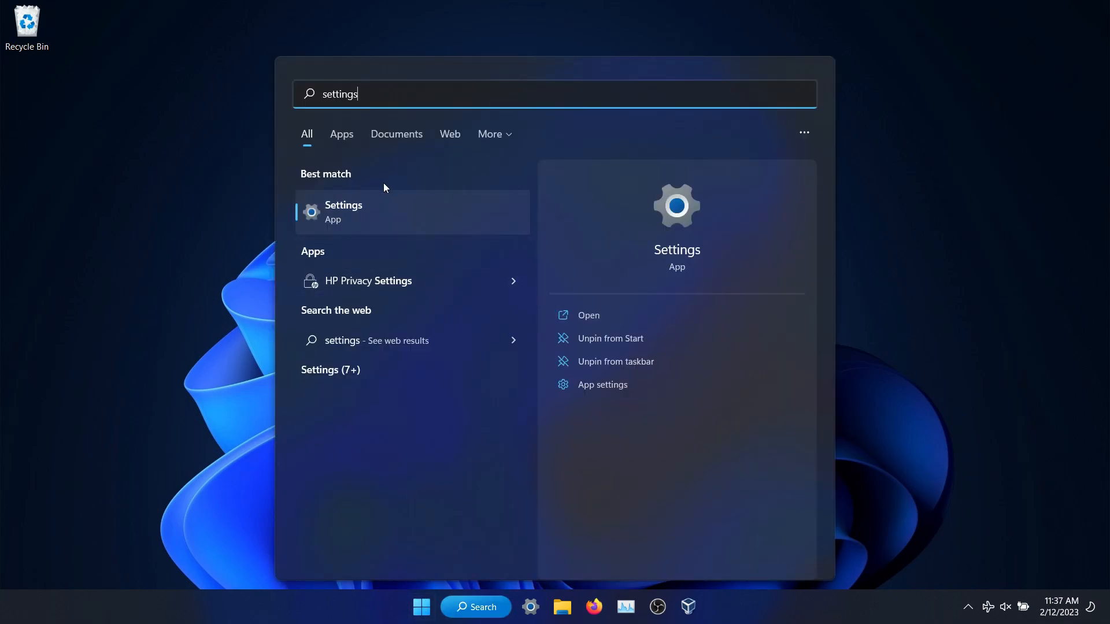
click(344, 211)
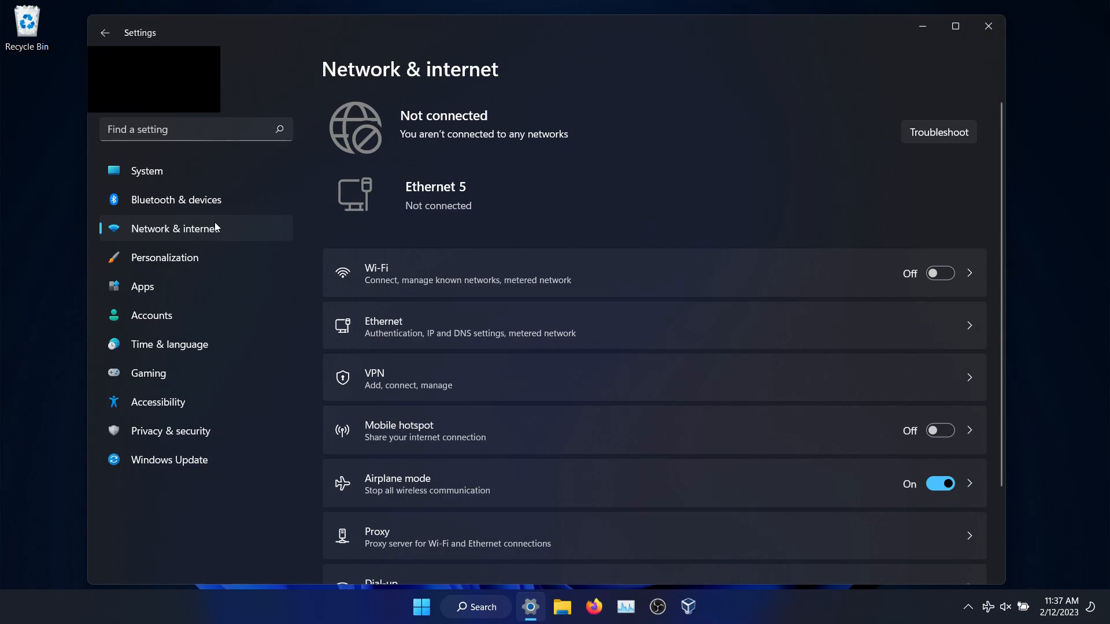
mouse_move(381, 277)
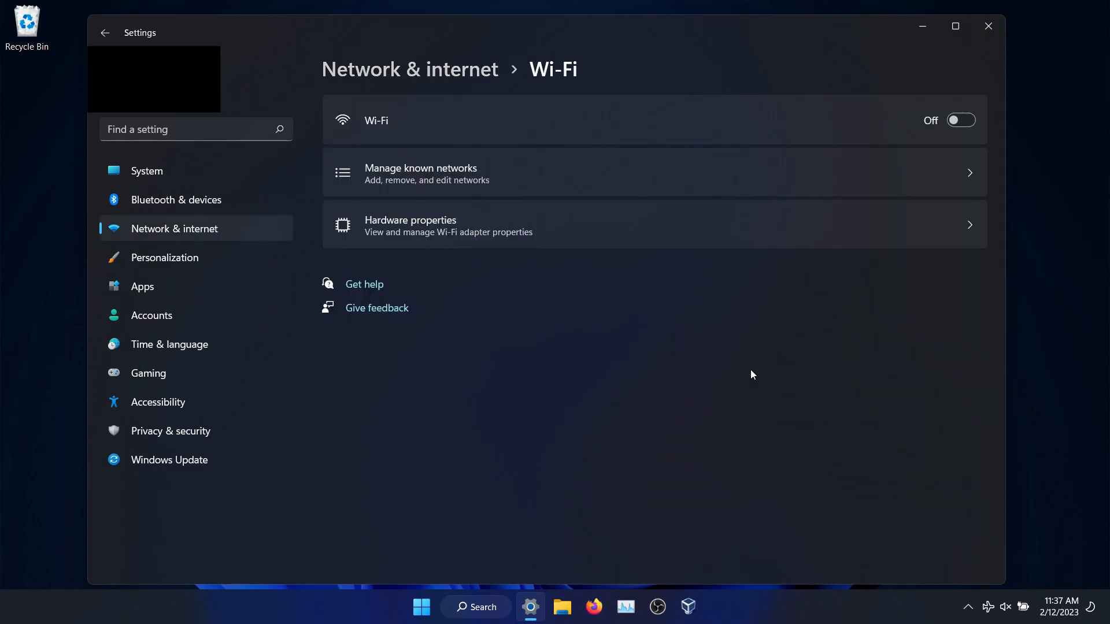
mouse_move(491, 270)
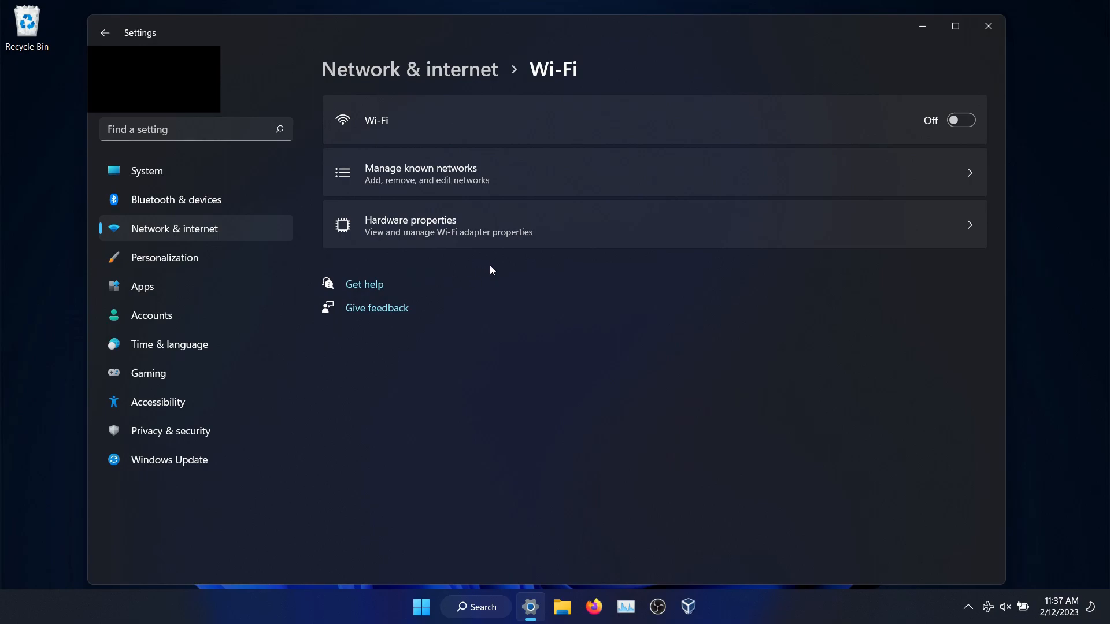